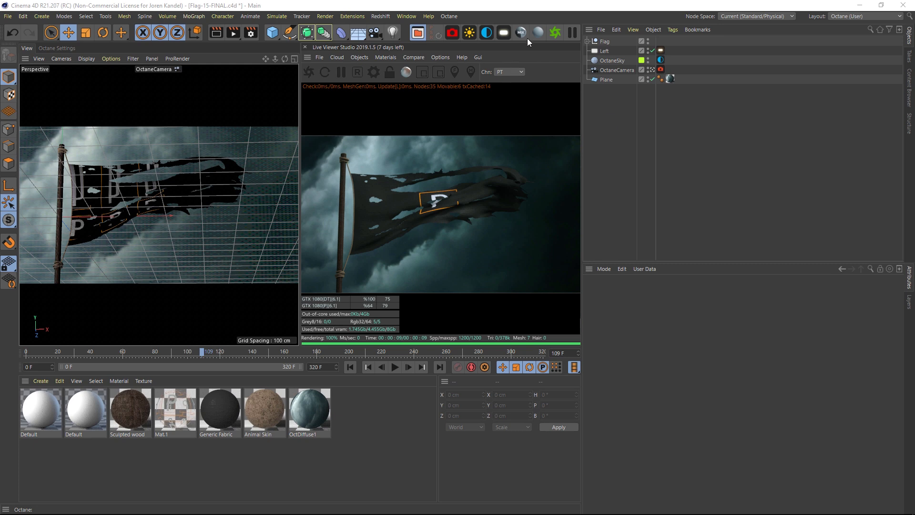
mouse_move(503, 149)
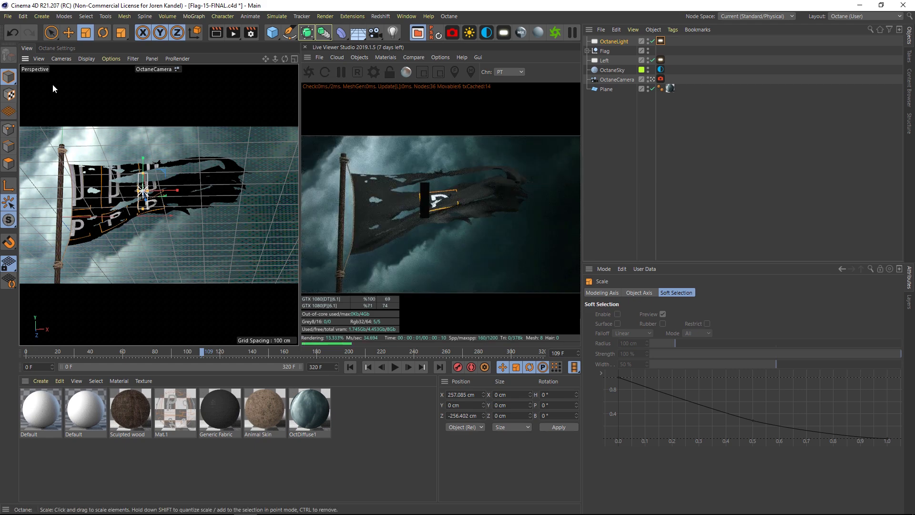
Show the new Octane area light's LightTag settings and bring up the viewport camera list
left_click(659, 41)
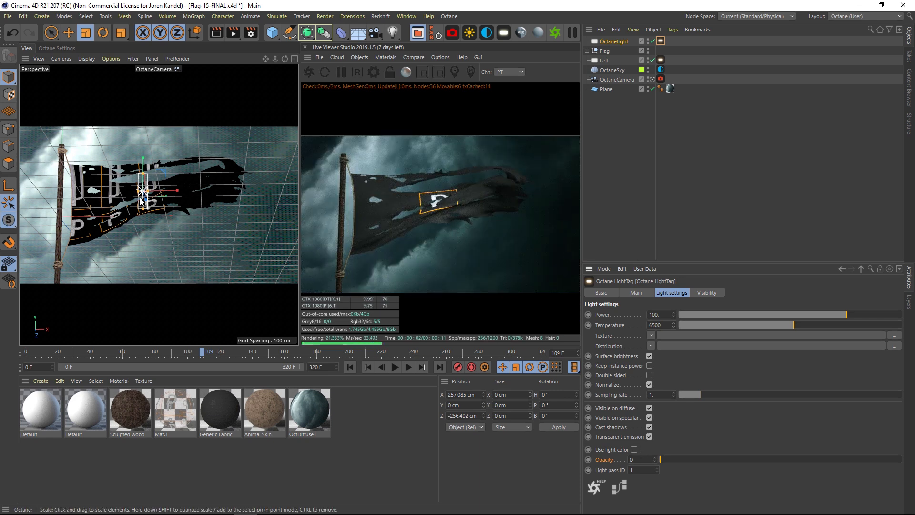
left_click(61, 58)
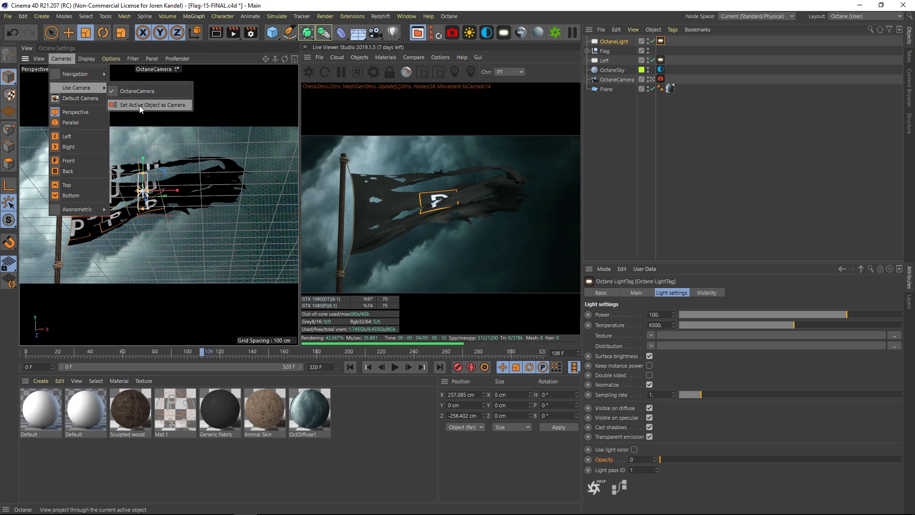
mouse_move(162, 110)
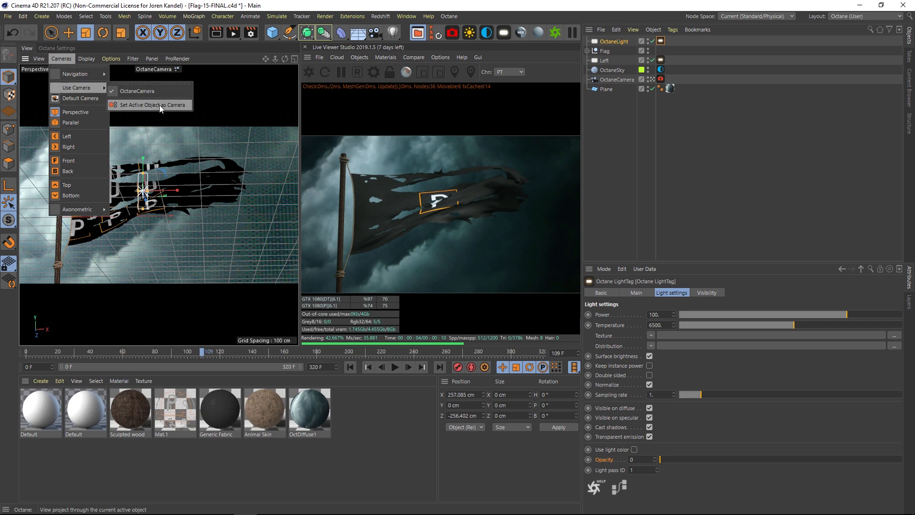
left_click(152, 105)
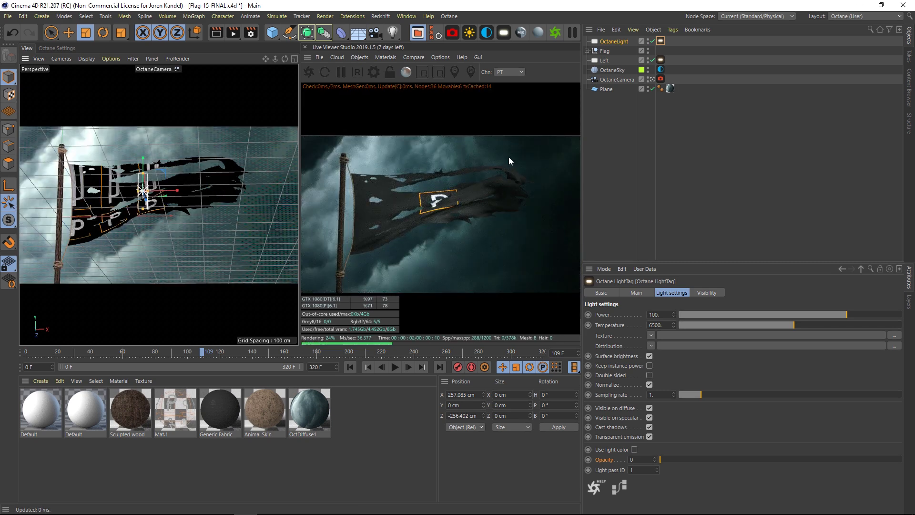
left_click(441, 58)
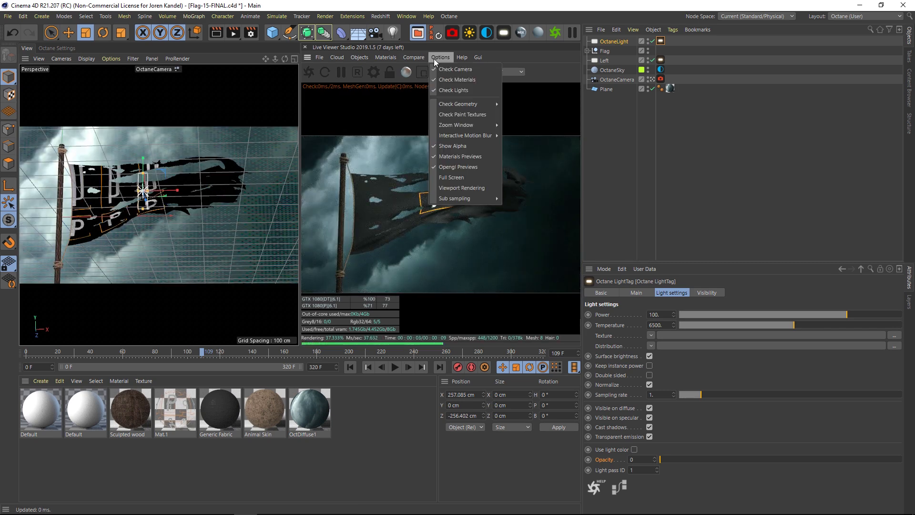
mouse_move(464, 68)
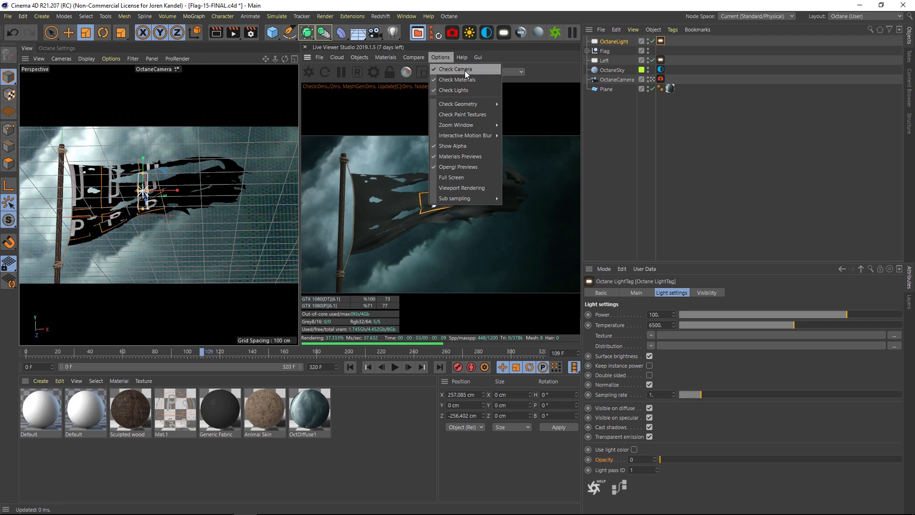
mouse_move(458, 79)
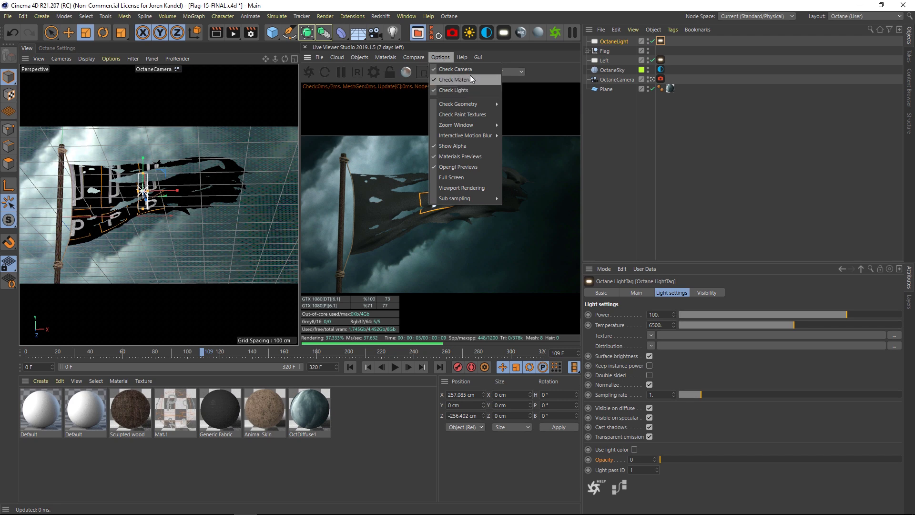
mouse_move(462, 68)
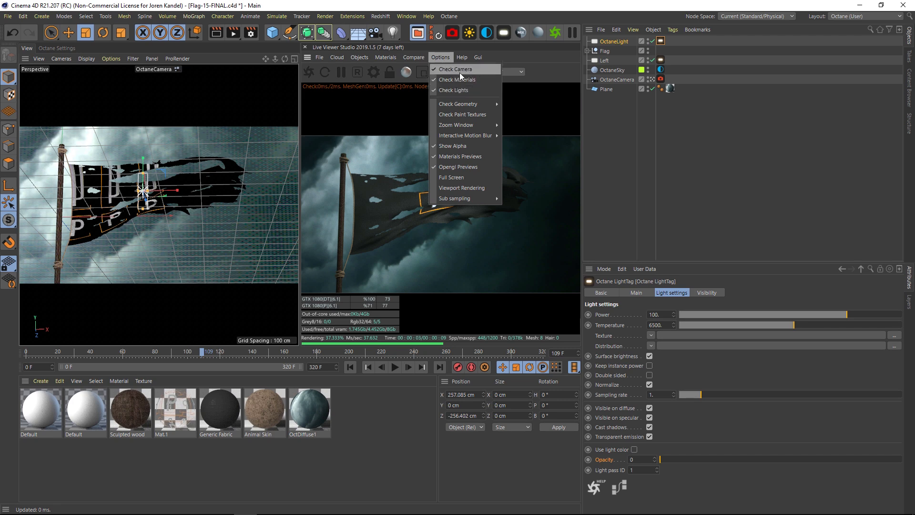
mouse_move(443, 76)
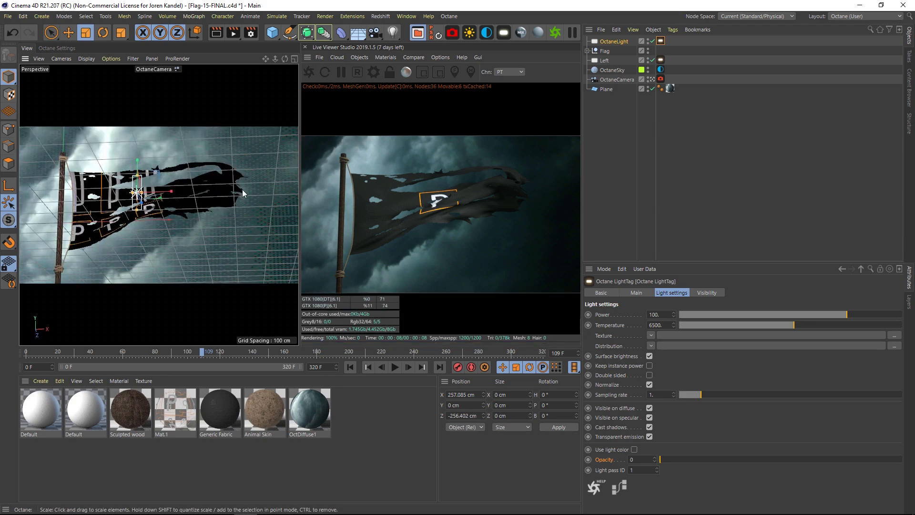
Look through the first OctaneLight in the viewport via Set Active Object as Camera
left_click(614, 41)
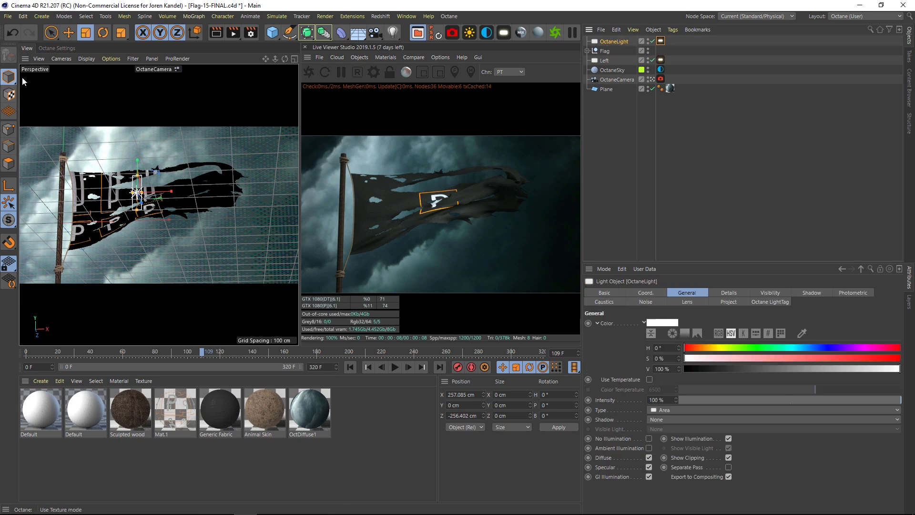
left_click(61, 58)
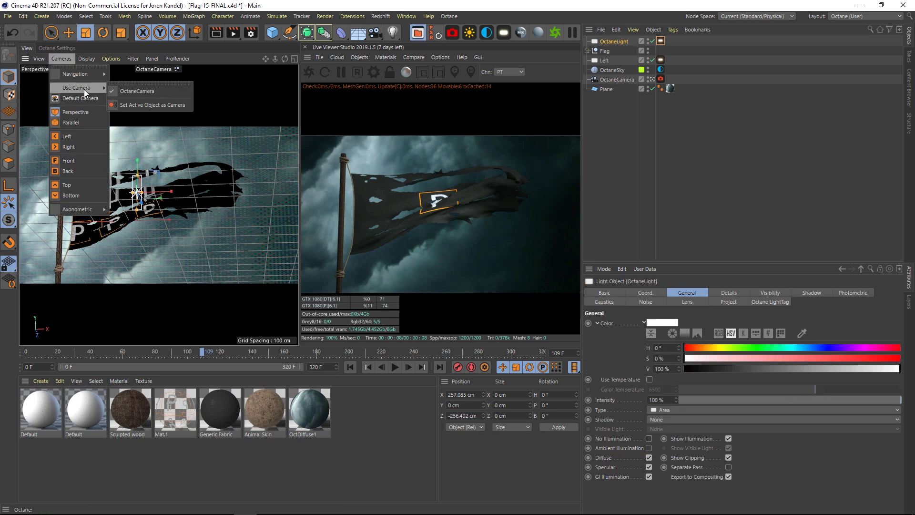
mouse_move(156, 105)
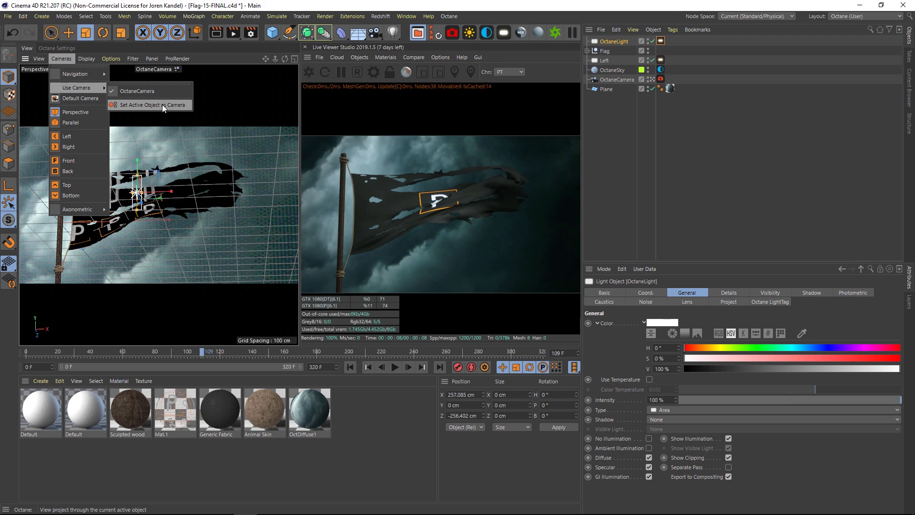
left_click(147, 105)
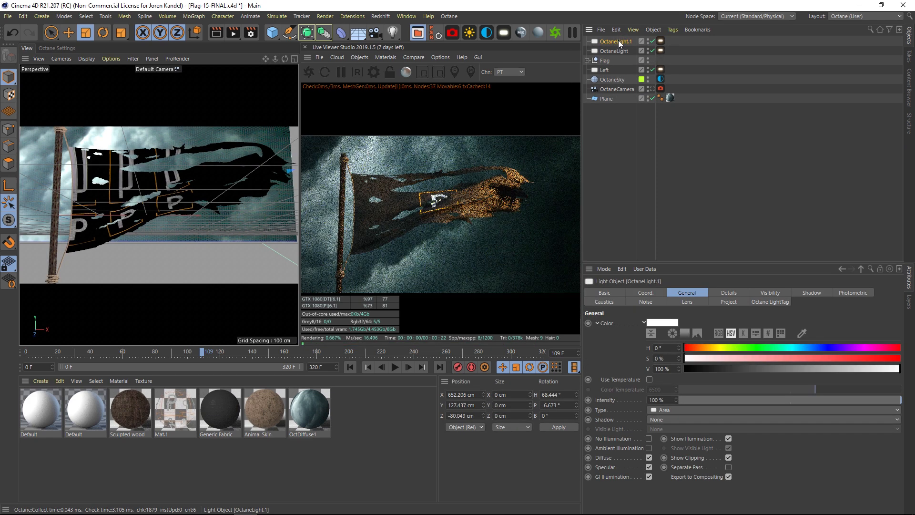
Give OctaneLight.1 Power 2005 and Temperature 11205, then look through it in the viewport
left_click(660, 41)
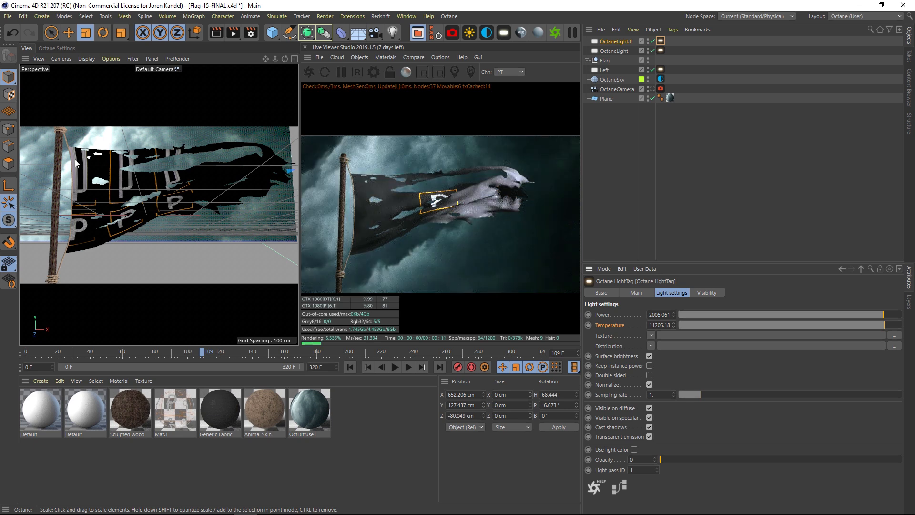
left_click(614, 41)
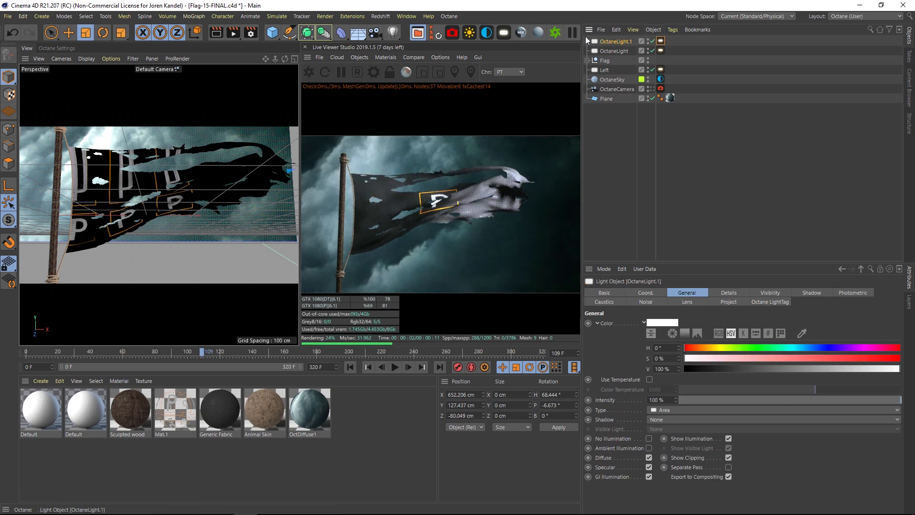
mouse_move(61, 59)
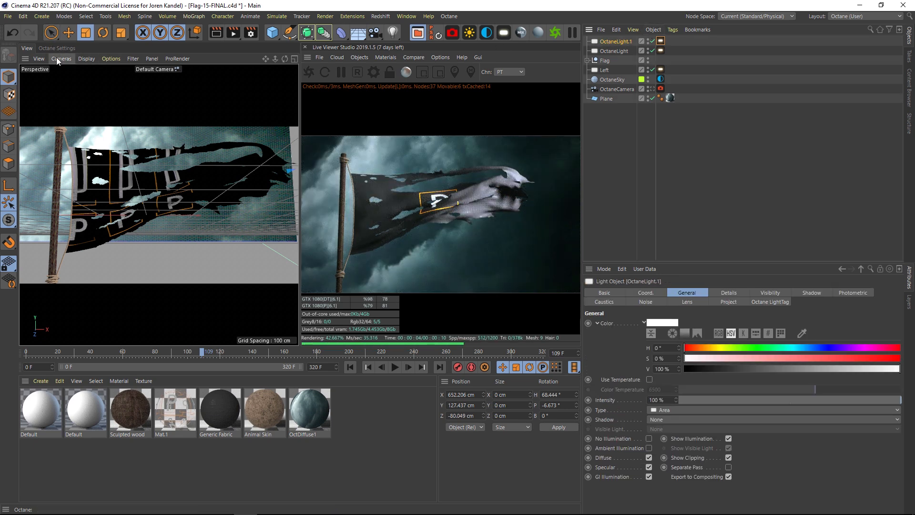
left_click(62, 58)
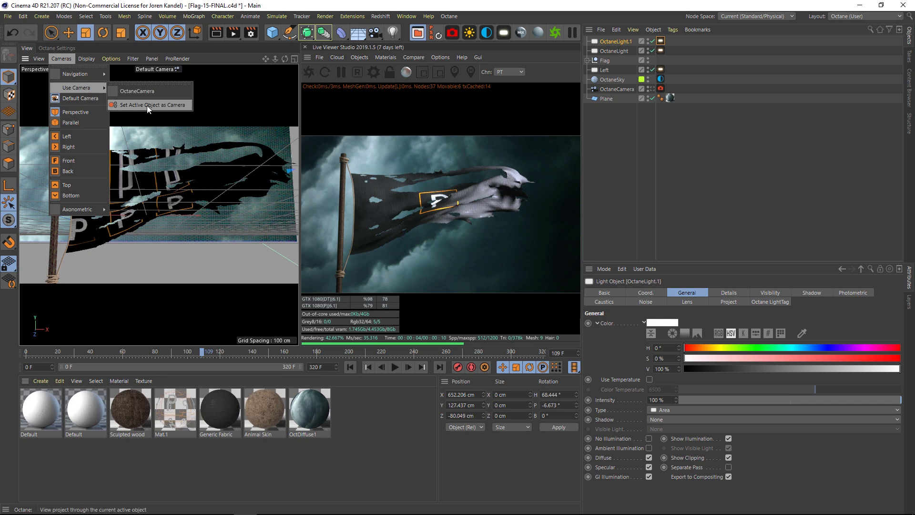
left_click(150, 105)
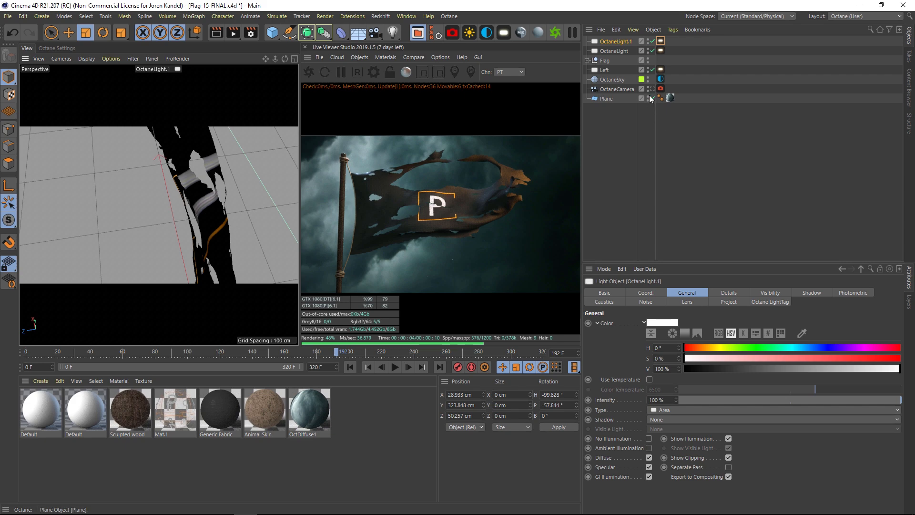
Return to the OctaneCamera view and lower OctaneLight.1's Power to about 1158
left_click(617, 88)
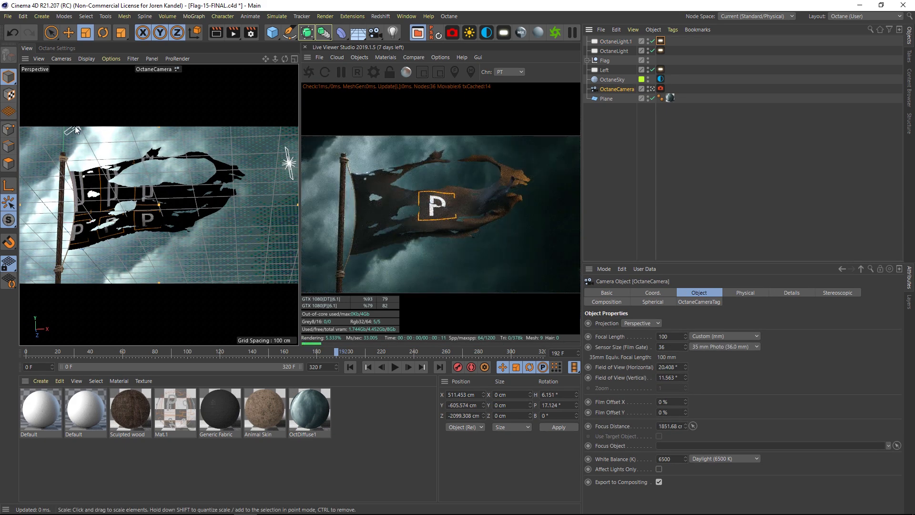
left_click(613, 41)
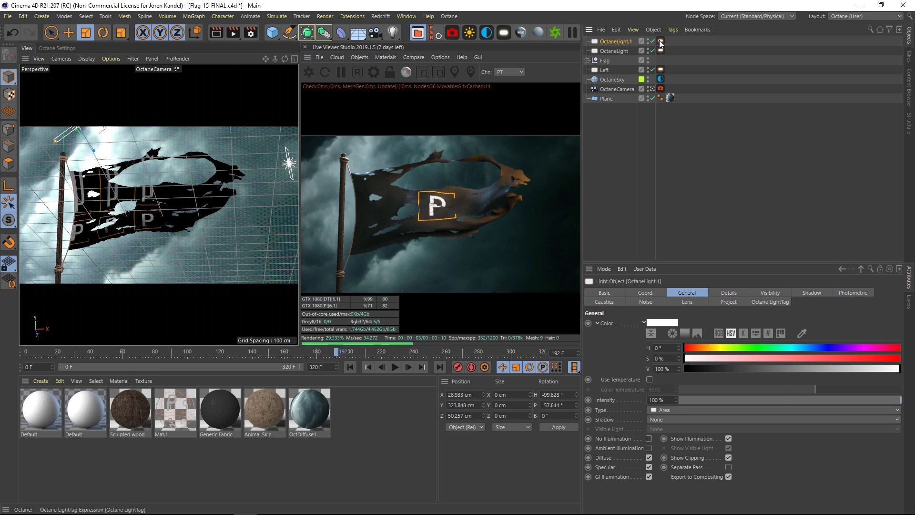
left_click(660, 41)
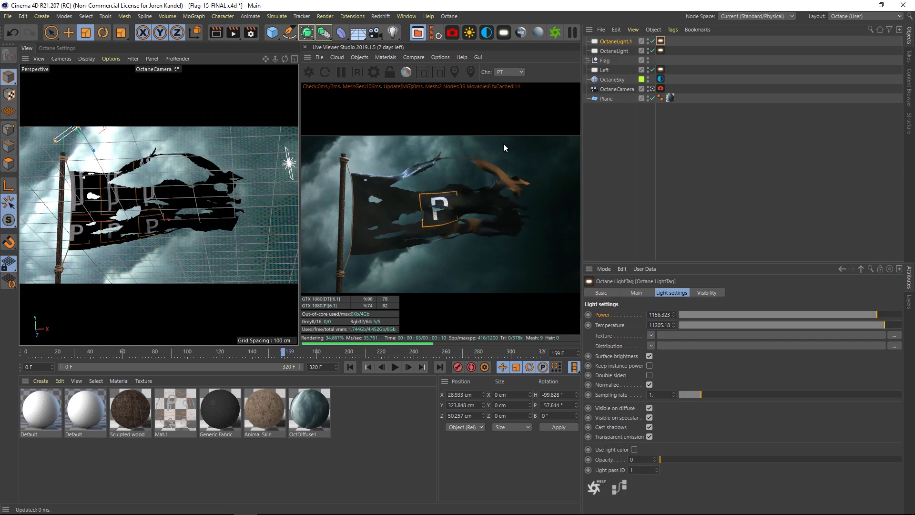
mouse_move(534, 237)
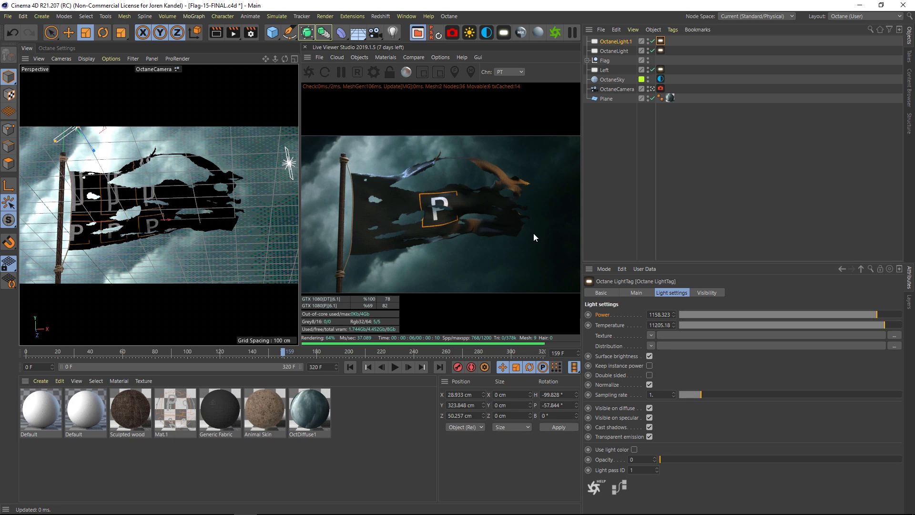
mouse_move(354, 239)
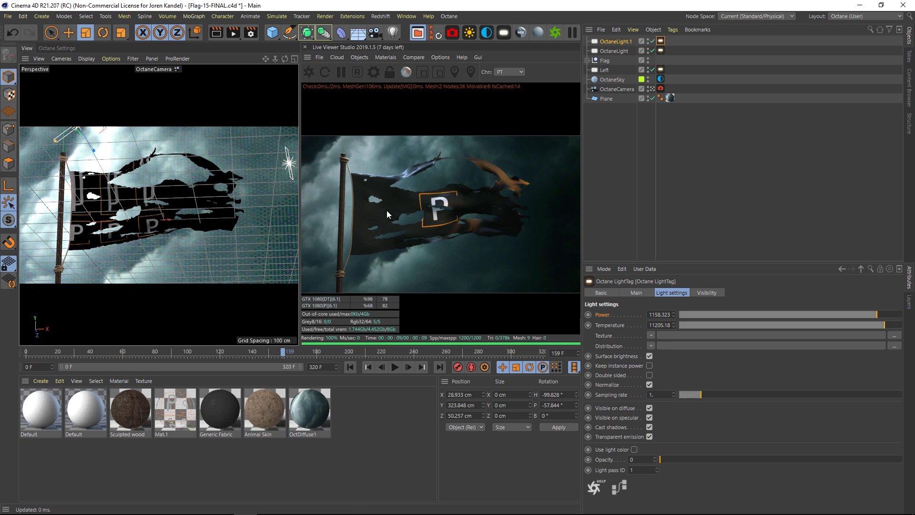
mouse_move(521, 244)
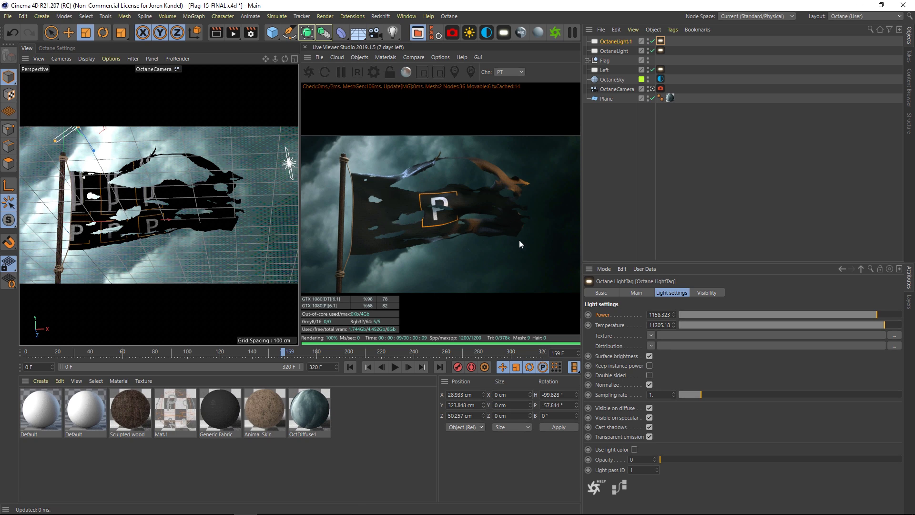